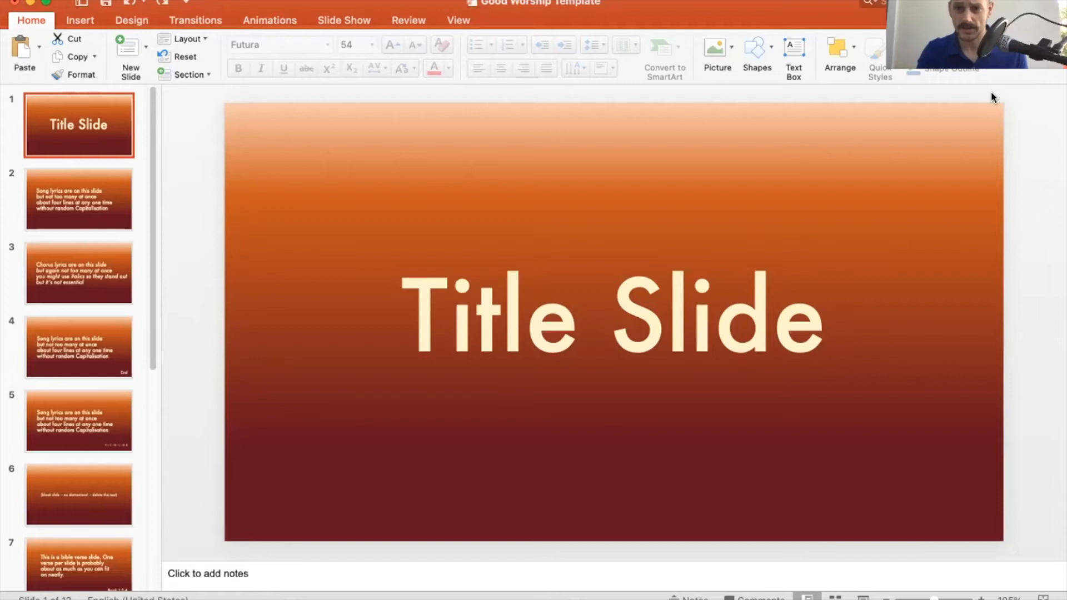
mouse_move(955, 234)
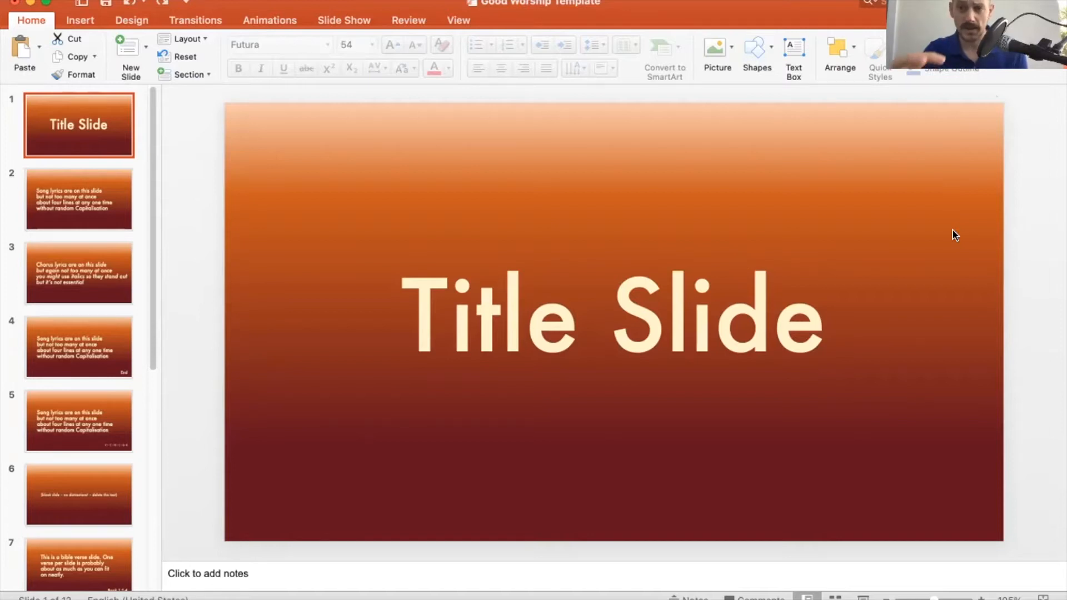
mouse_move(659, 312)
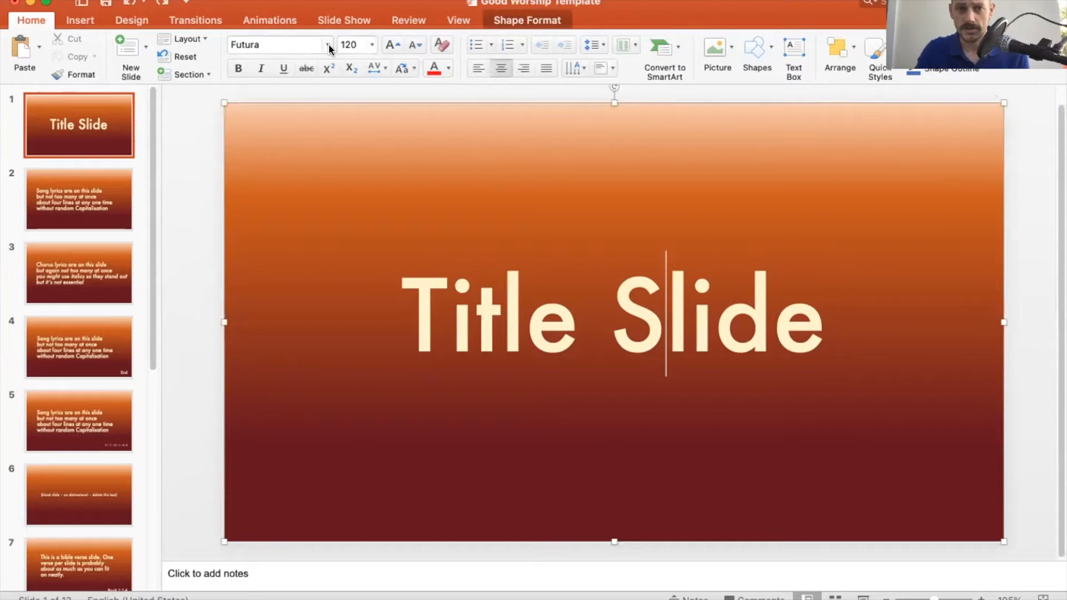
Step: On the title slide, try a different title alignment and shrink the title text box
left_click(327, 45)
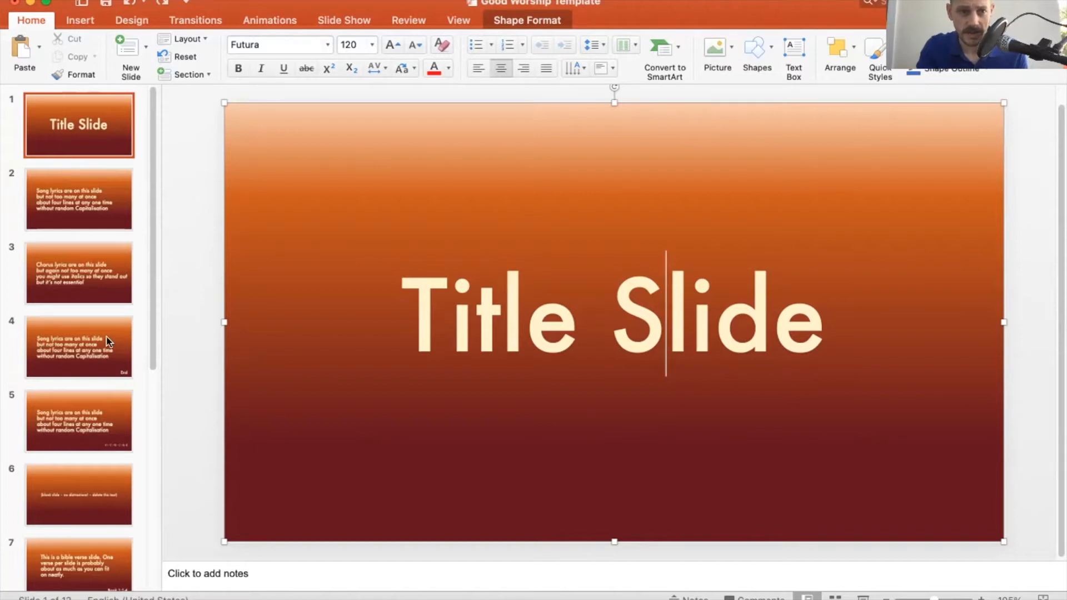
scroll("down", 3)
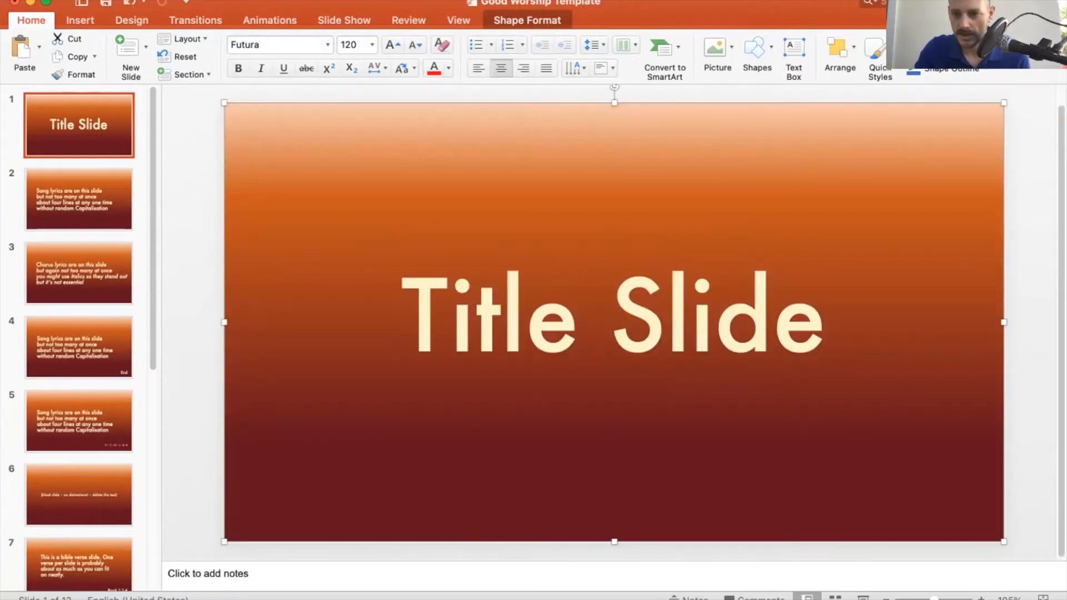
left_click(666, 320)
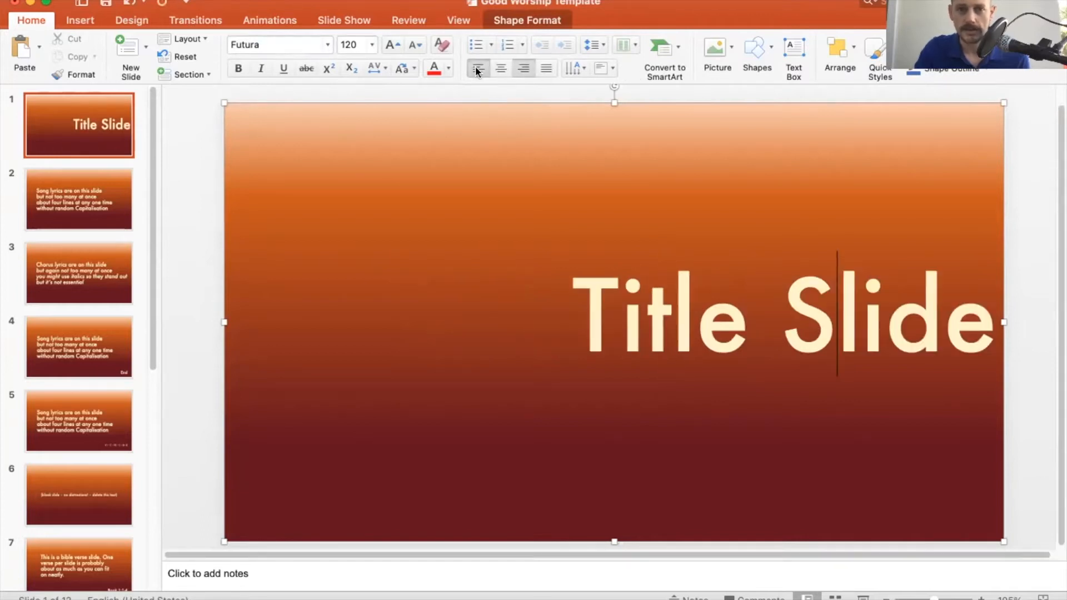
left_click(501, 68)
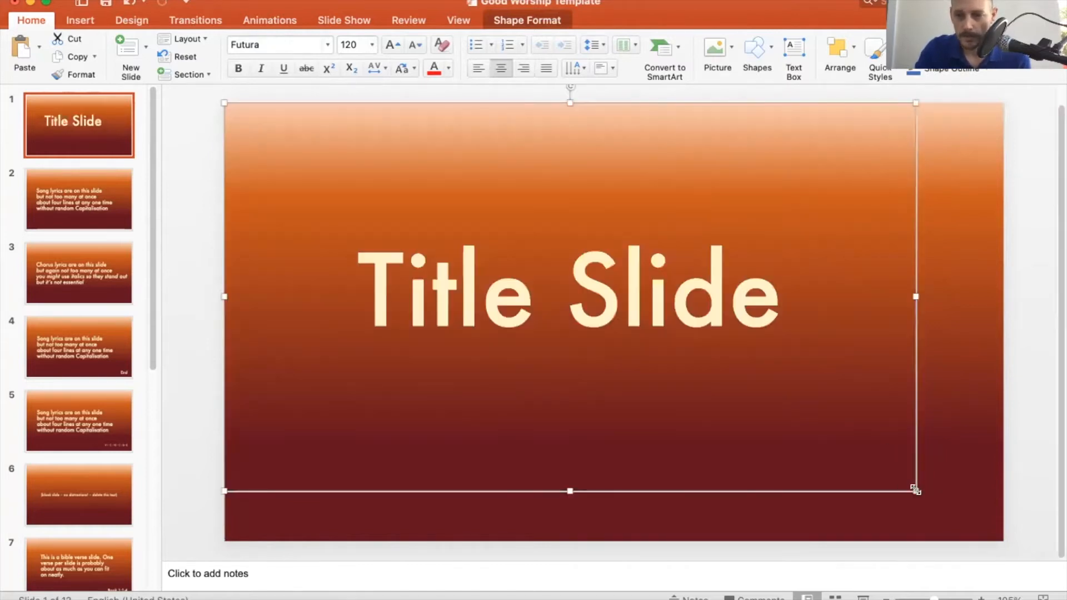
left_click_drag(915, 489, 997, 541)
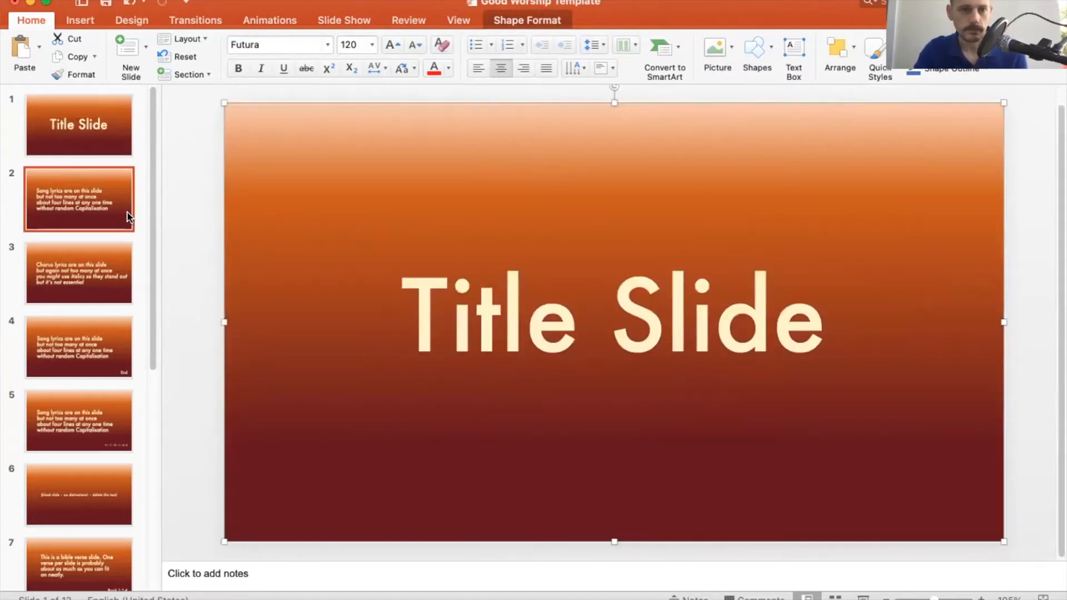
Step: Preview centre alignment on the four song lyric lines, then keep them left-aligned
left_click(78, 198)
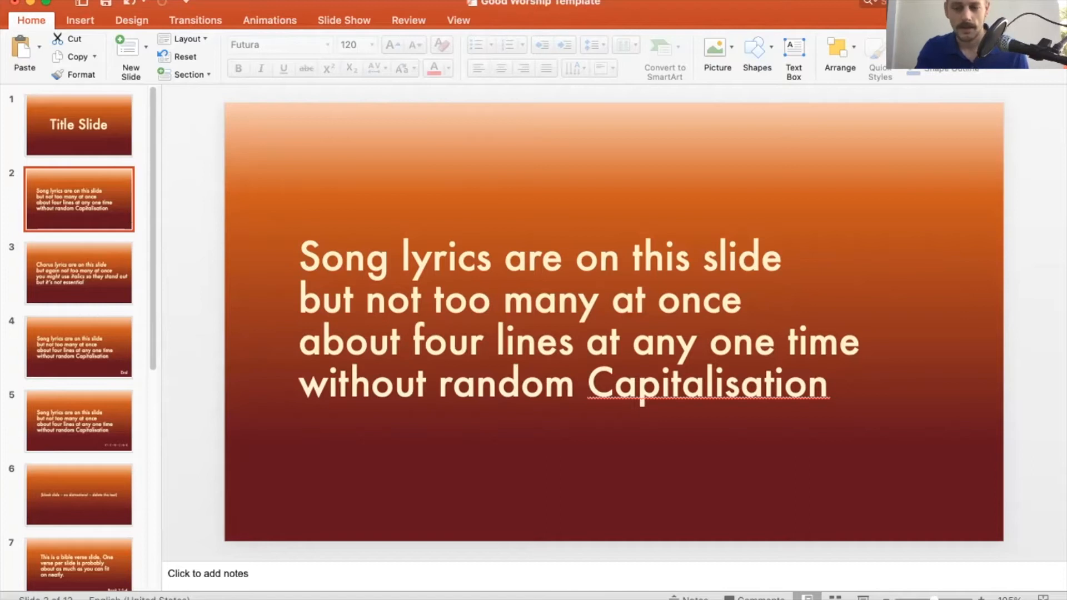
left_click(398, 265)
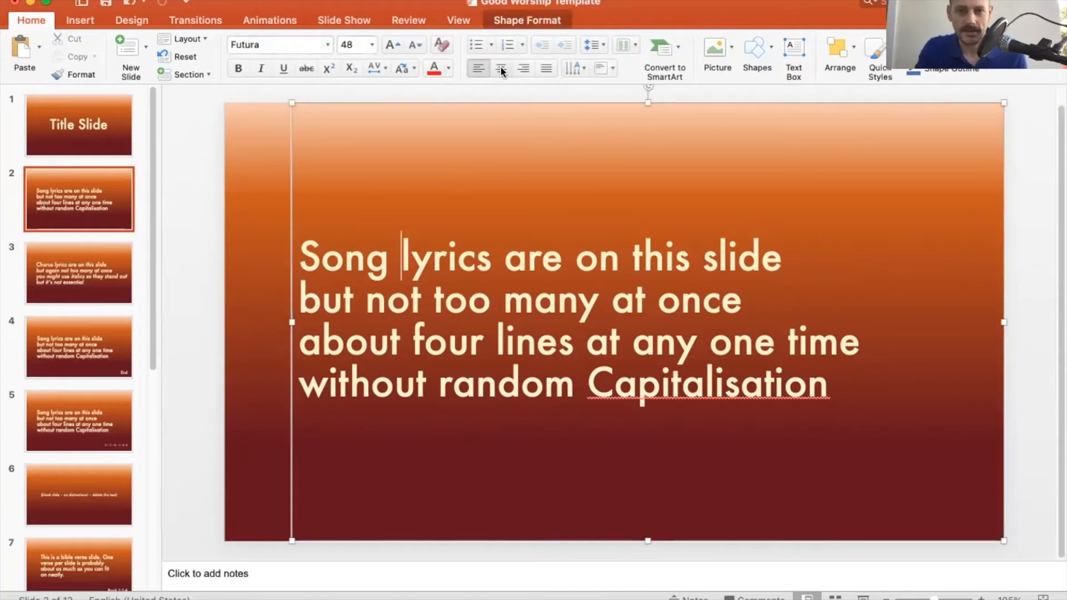
left_click(500, 68)
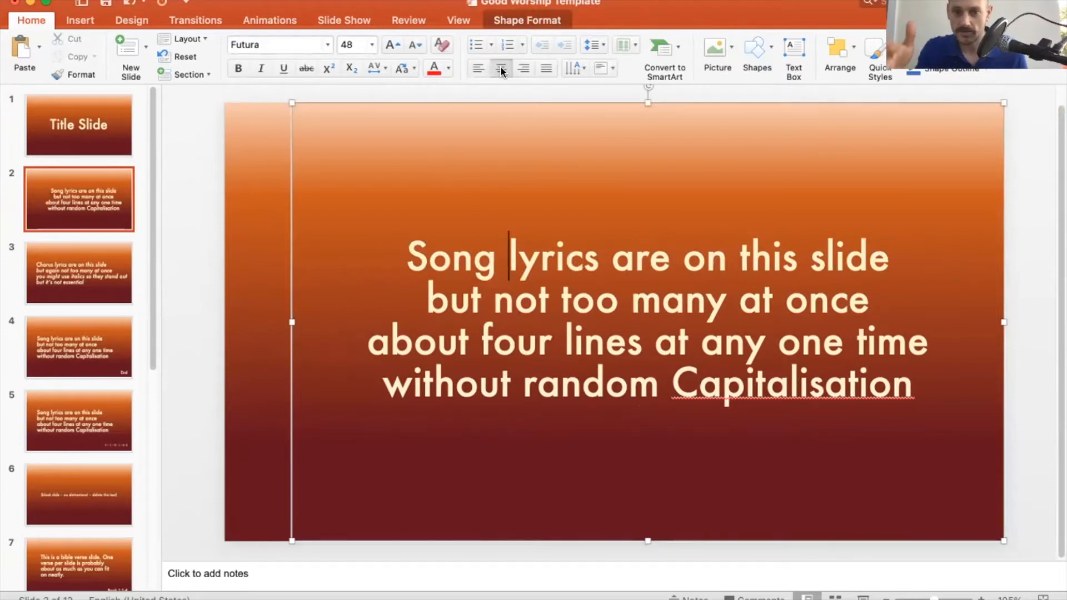
left_click(479, 68)
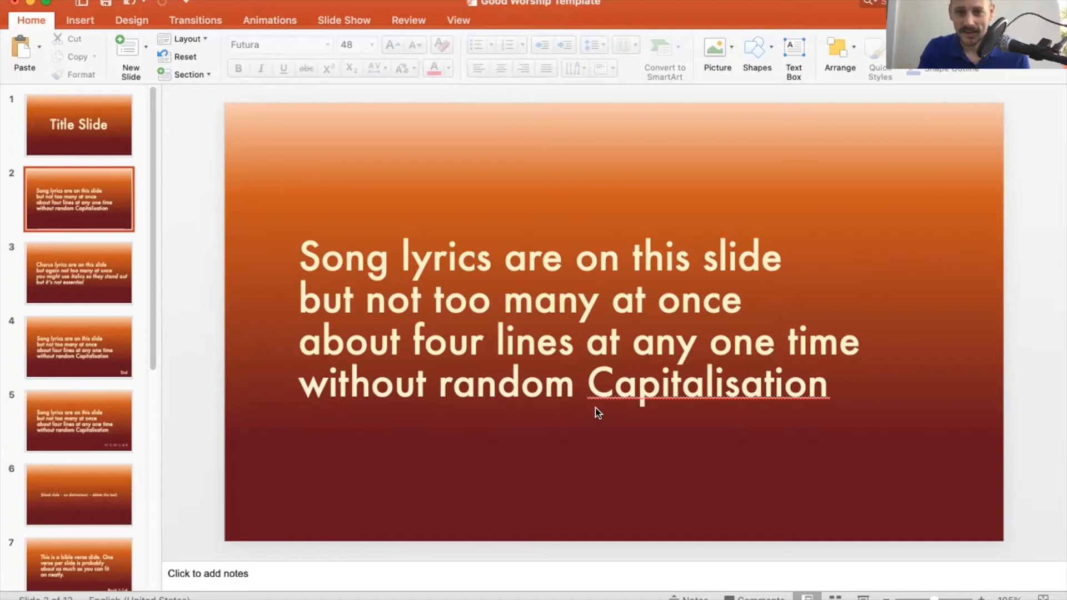
left_click(636, 385)
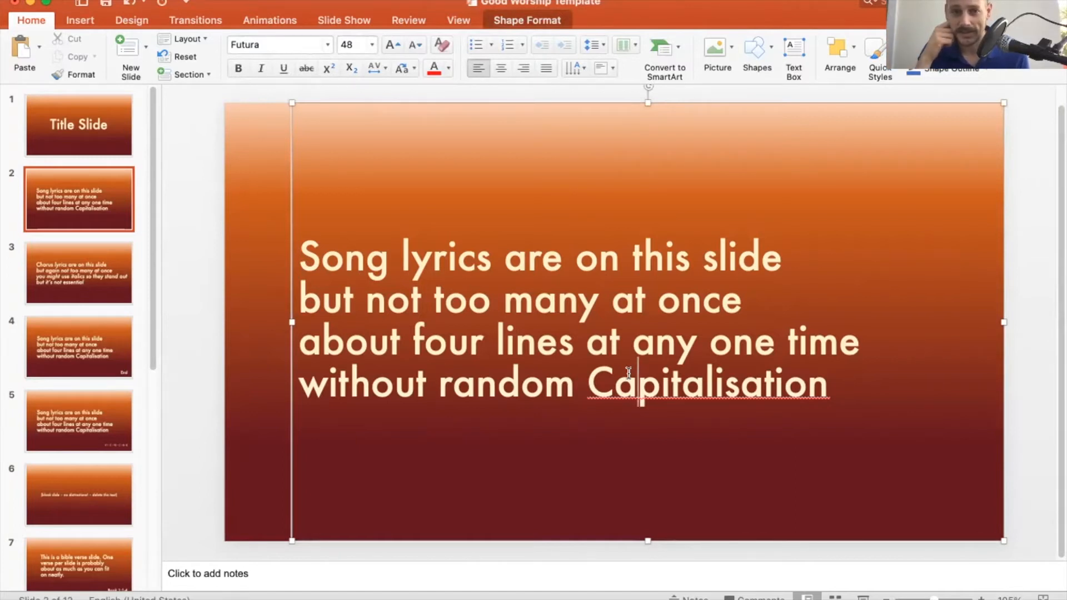
left_click(218, 361)
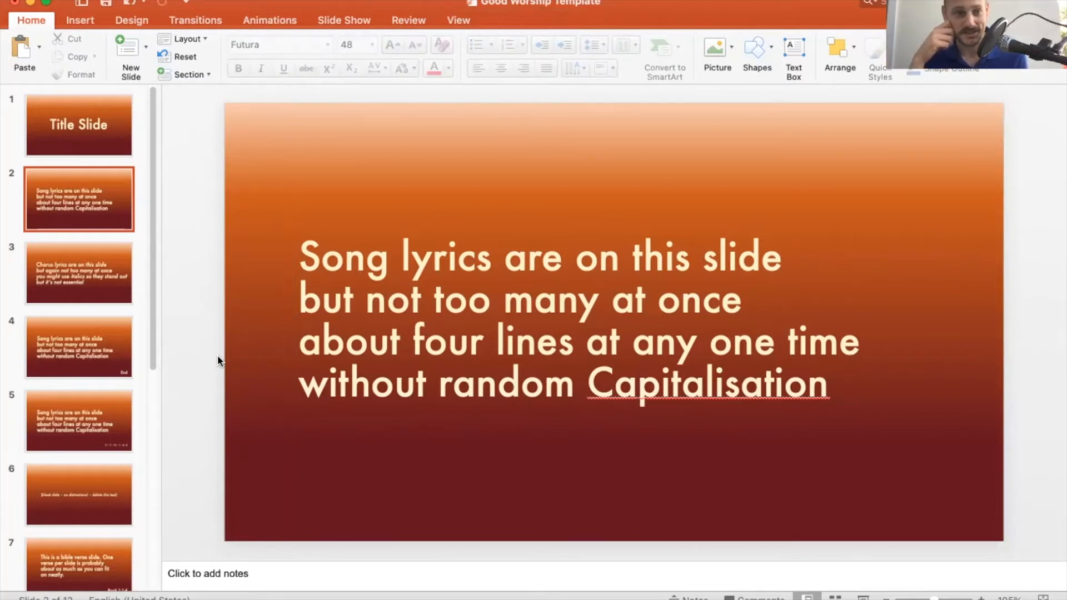
Step: Look through the chorus slide, then the lyrics slide with the 'End' label
left_click(78, 272)
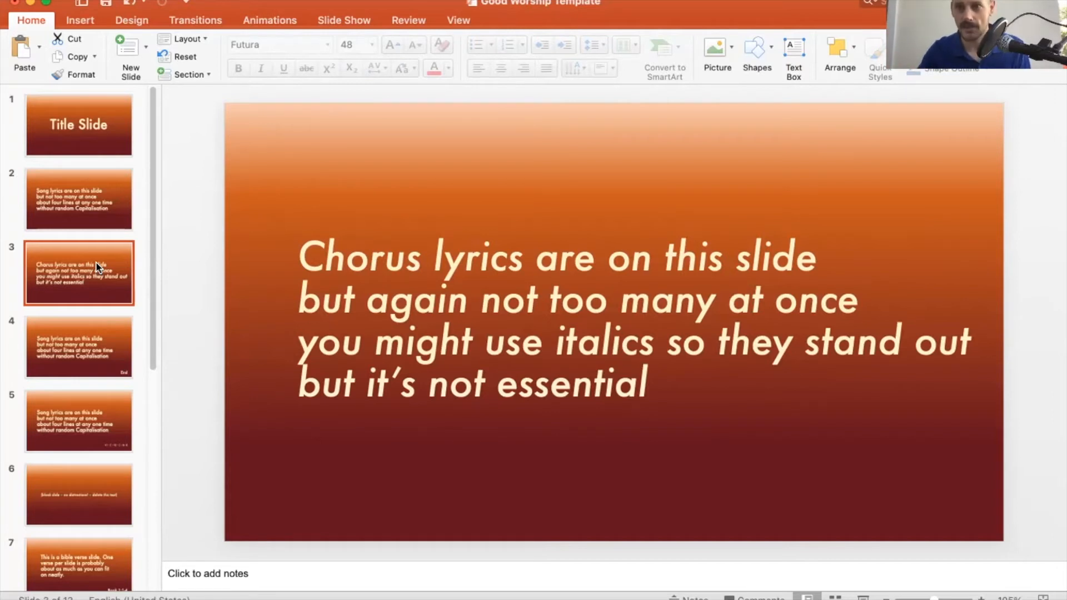
left_click(78, 347)
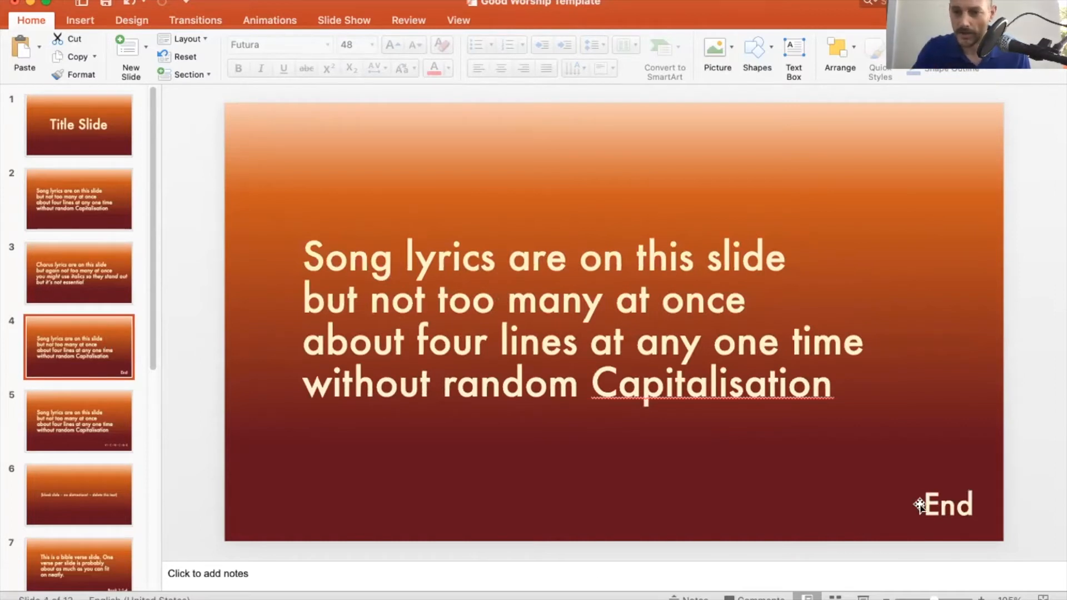
Step: Select the 'End' label, then view the slide labelled 'V1 – C – V2 – C – Br – C'
left_click(948, 506)
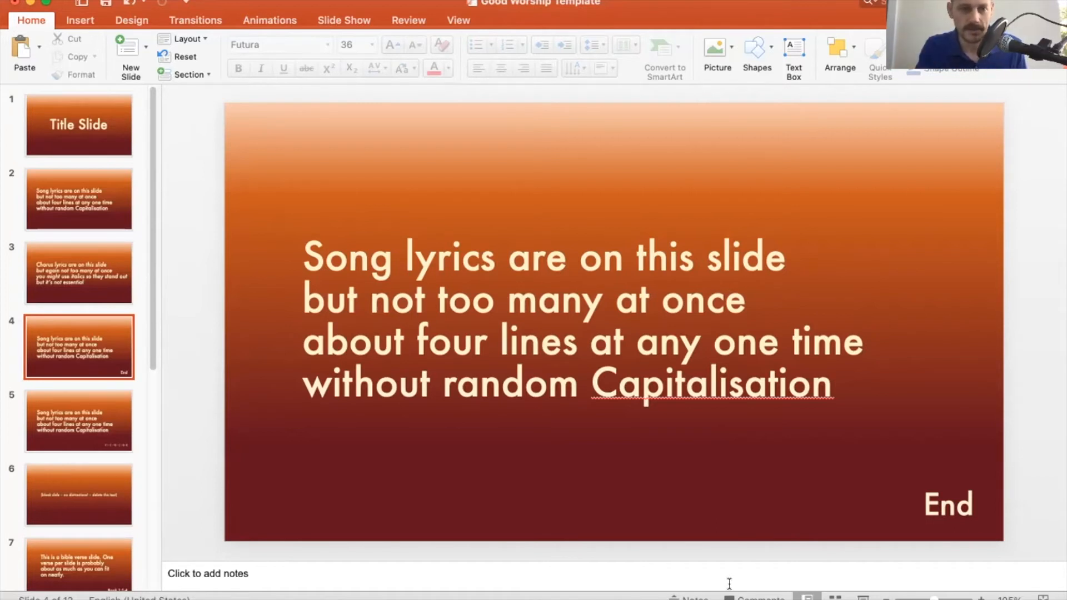
left_click(78, 420)
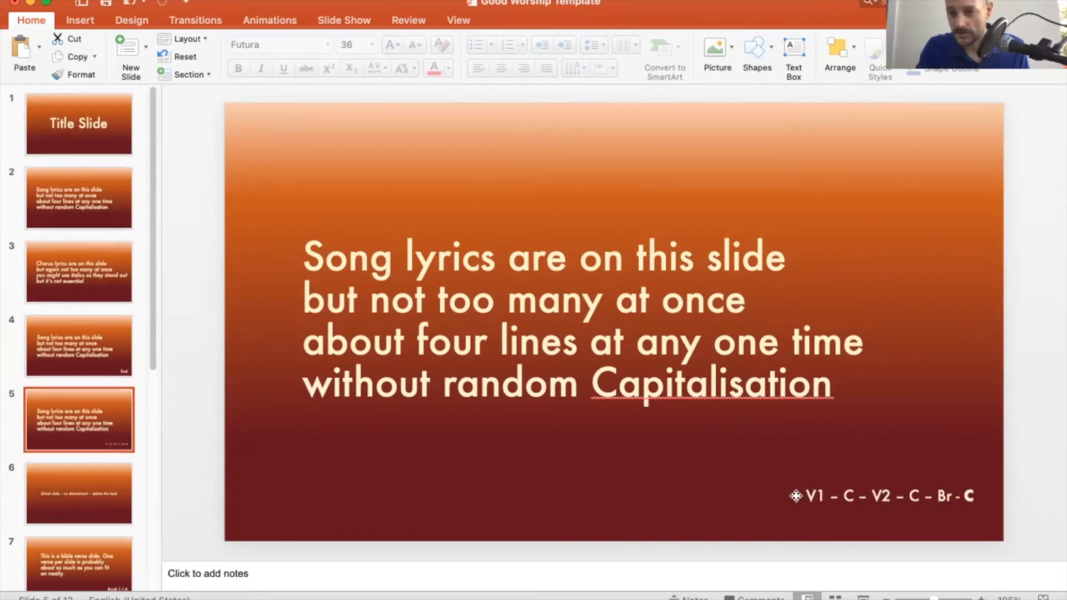
left_click(881, 496)
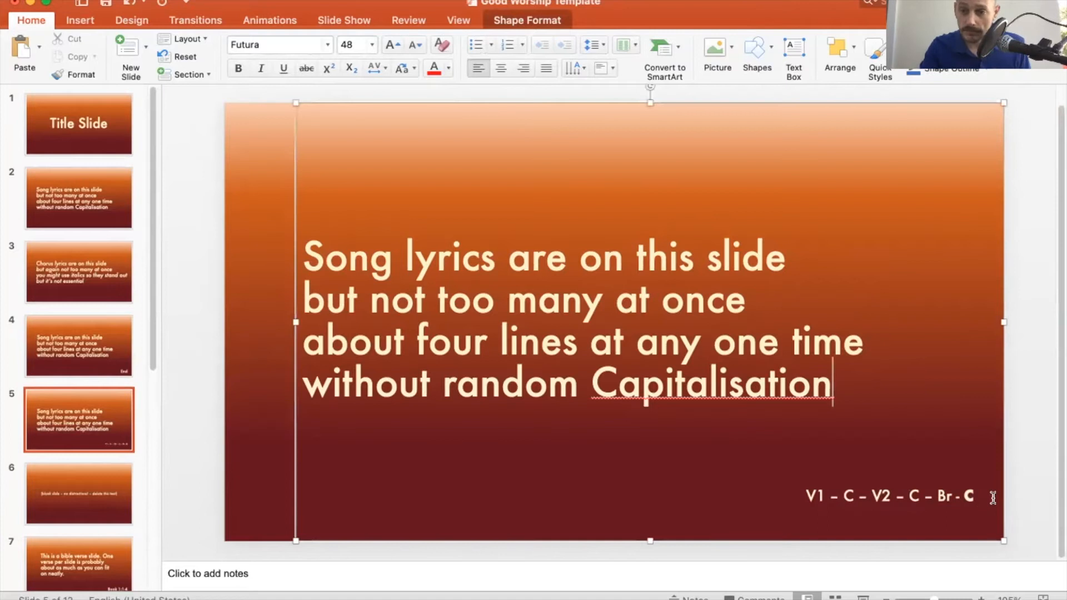
left_click(1046, 502)
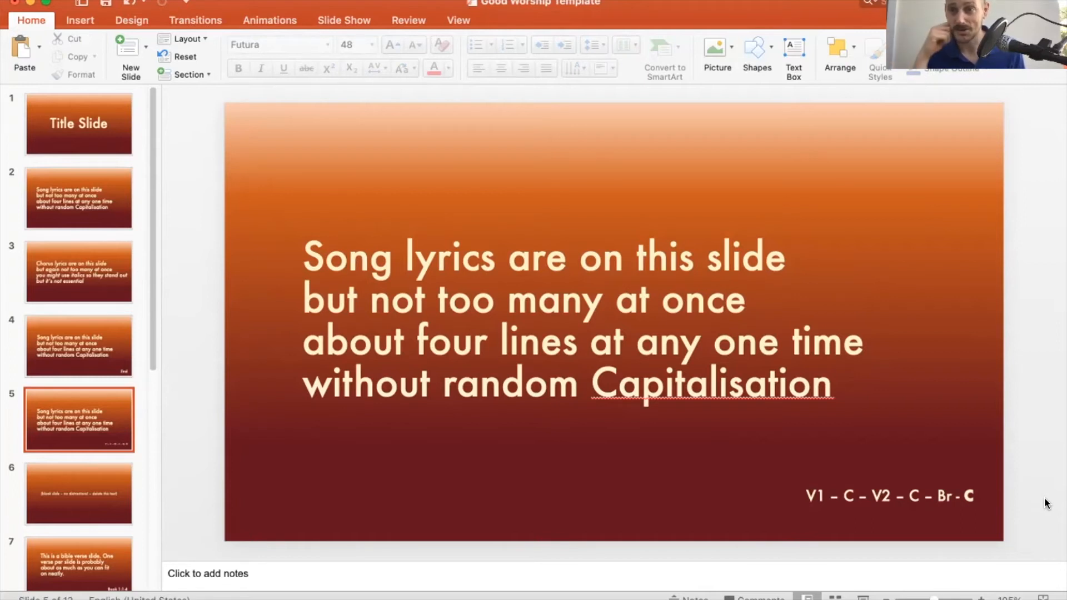
mouse_move(551, 504)
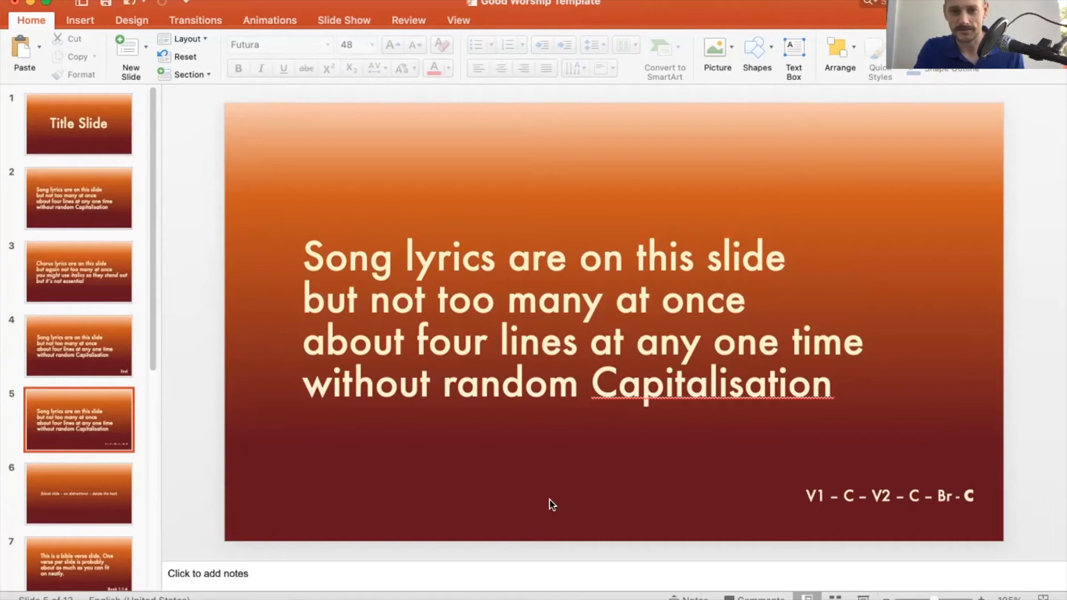
Step: Bring up slide 6, the blank slide with its placeholder note
left_click(78, 494)
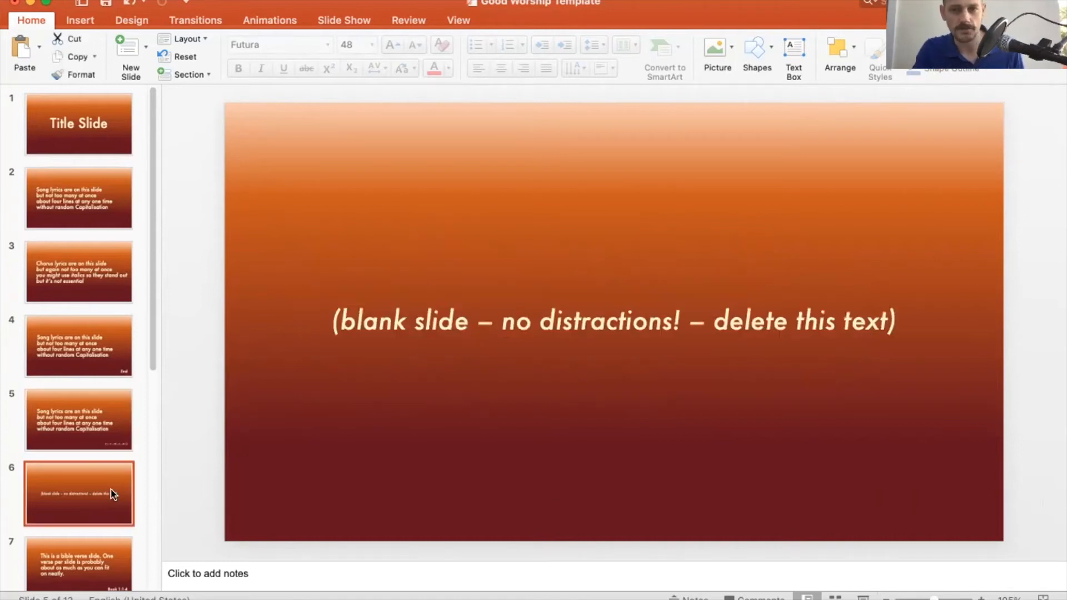
mouse_move(506, 510)
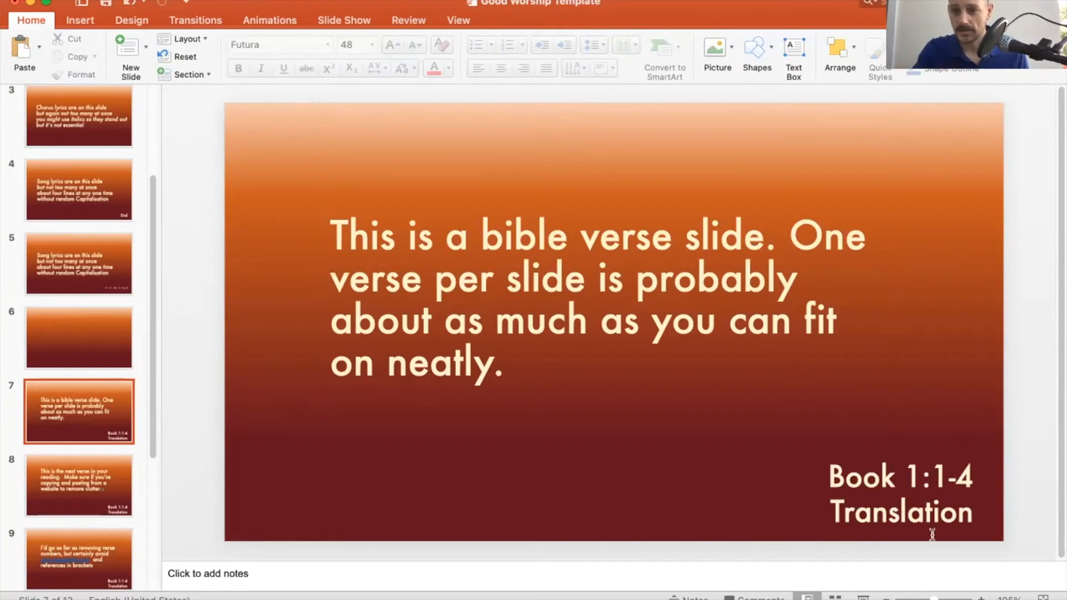
Step: Move on to slide 8, the follow-up Bible verse about removing clutter
left_click(898, 493)
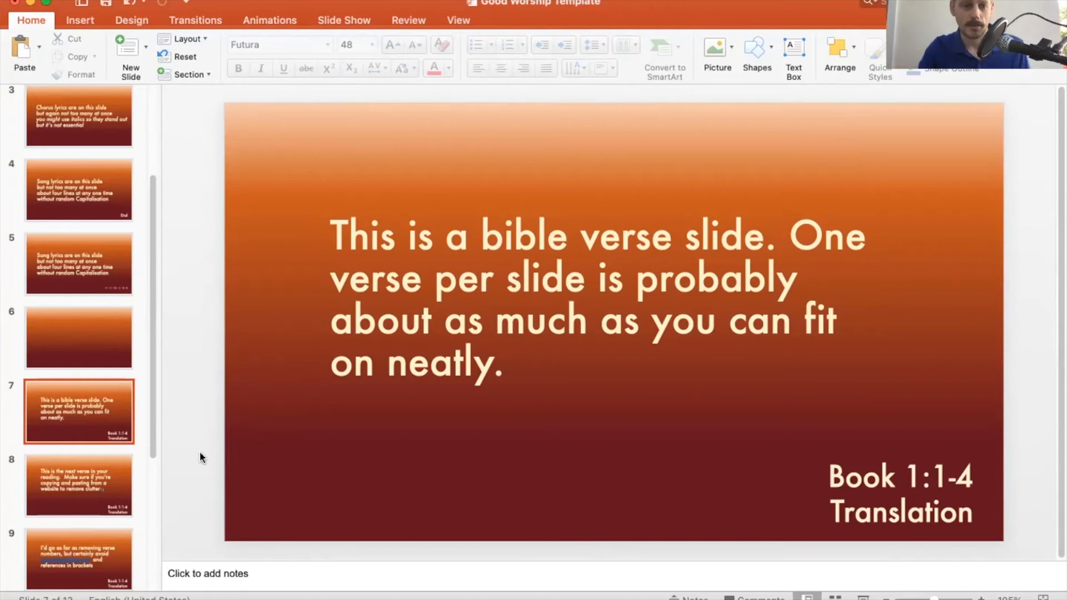
left_click(79, 484)
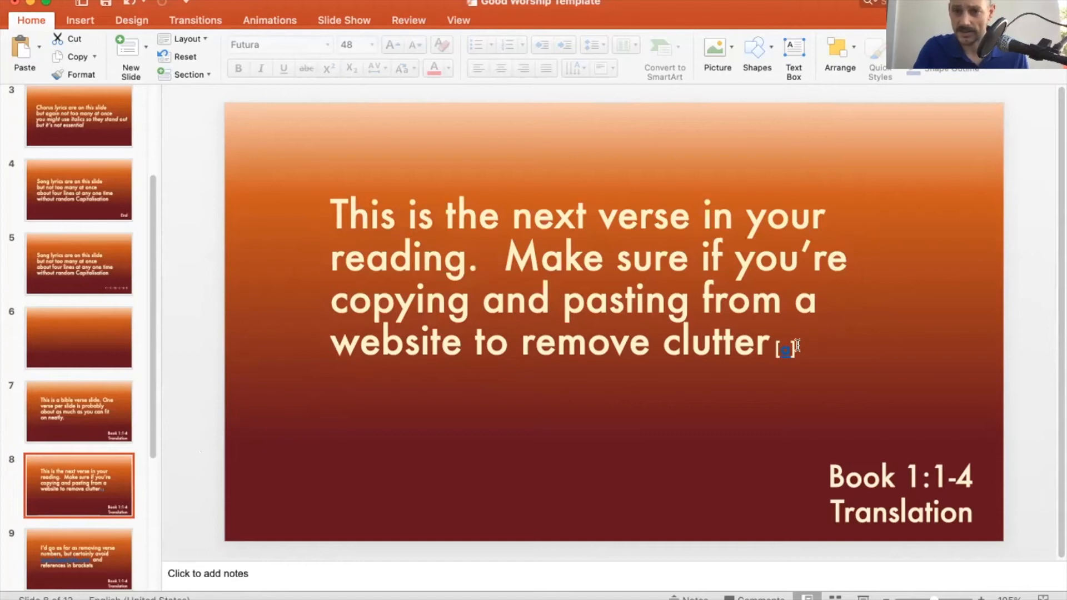
Step: Select the stray mark after 'clutter', then view slide 9 about avoiding hyperlinks with nothing selected
double_click(710, 342)
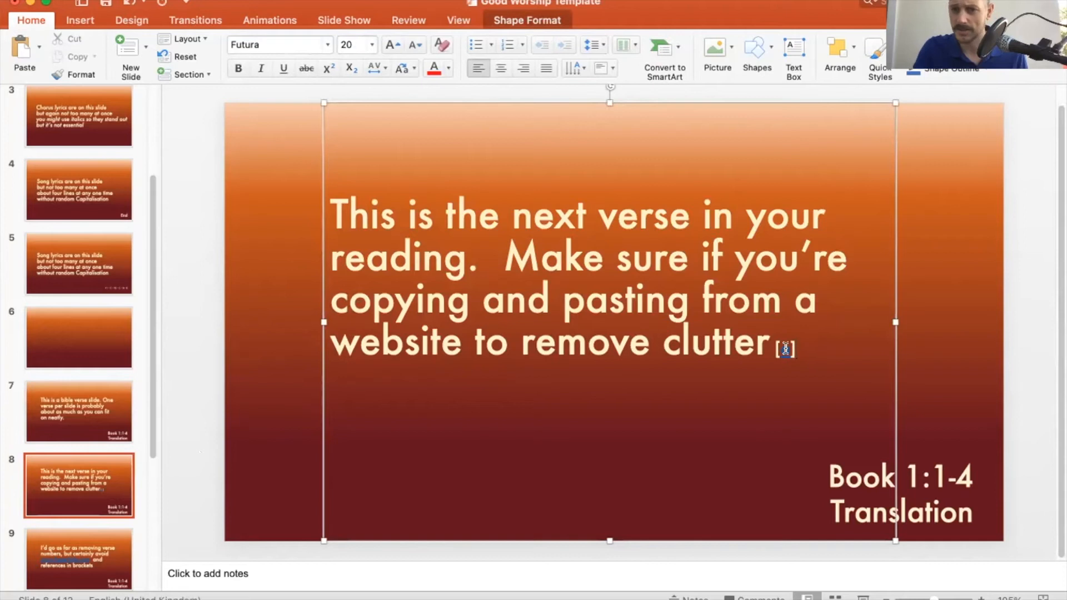
left_click(78, 558)
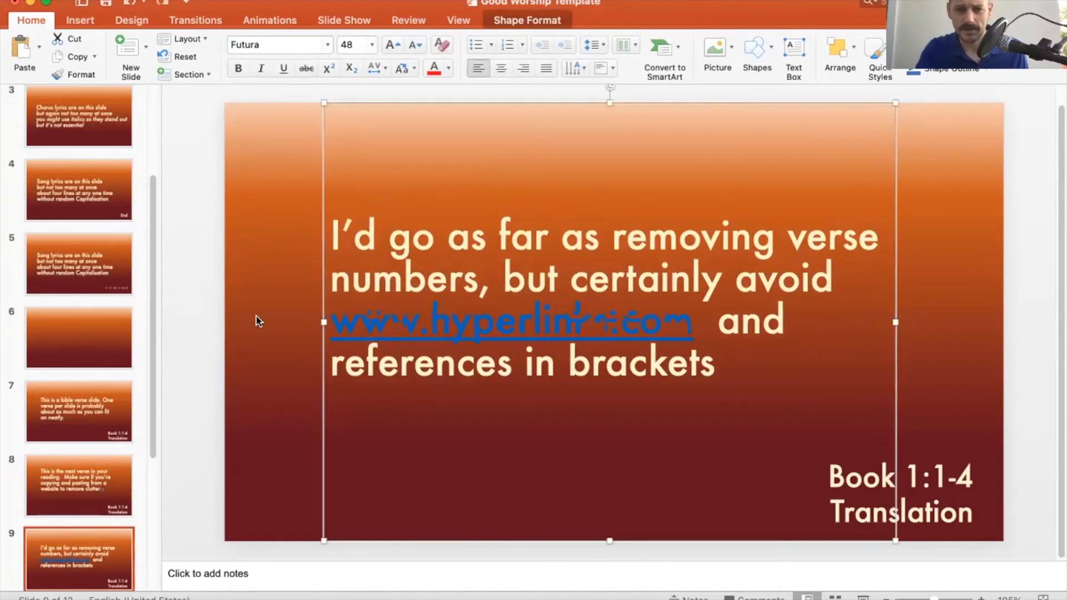
left_click(259, 321)
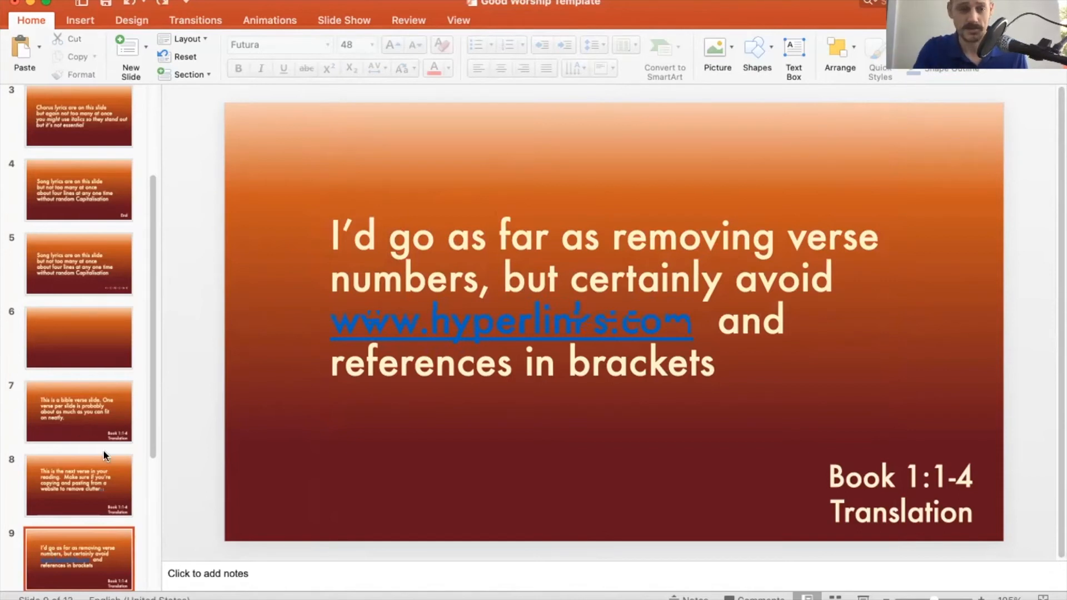
scroll("down", 3)
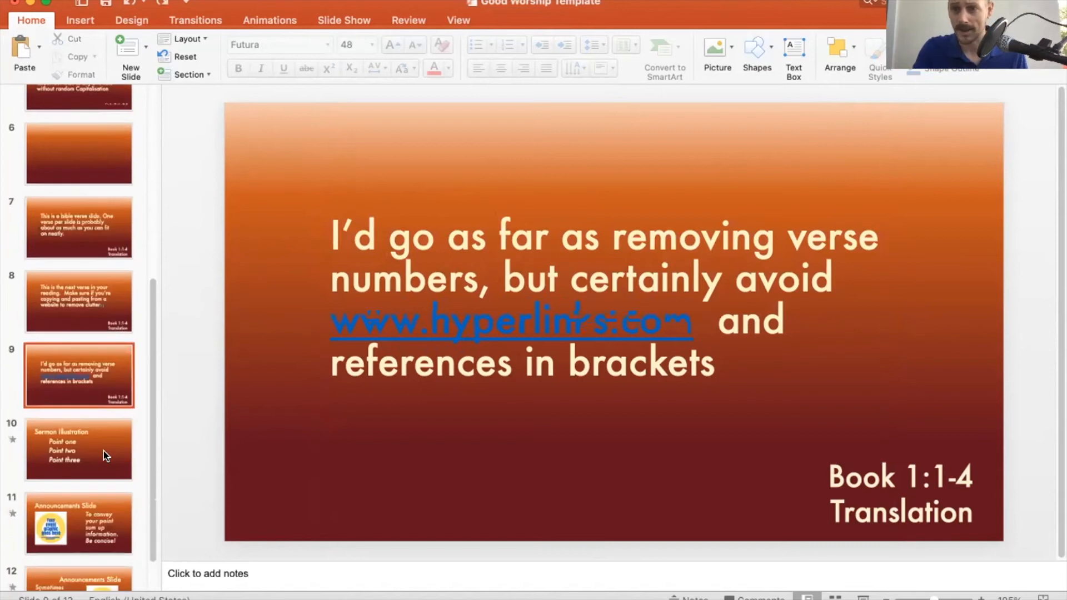
mouse_move(103, 449)
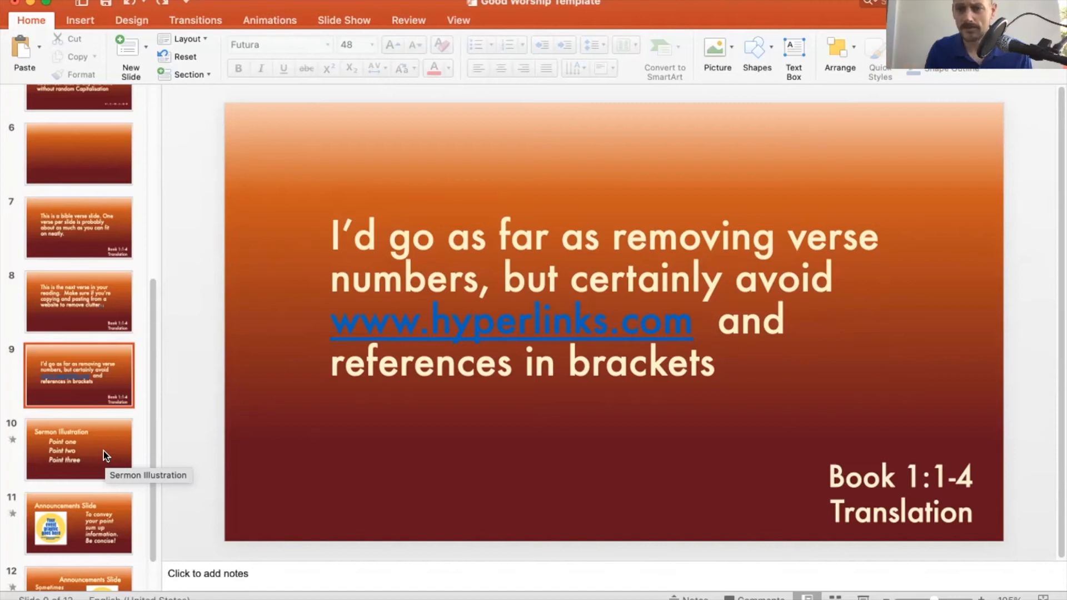
mouse_move(93, 455)
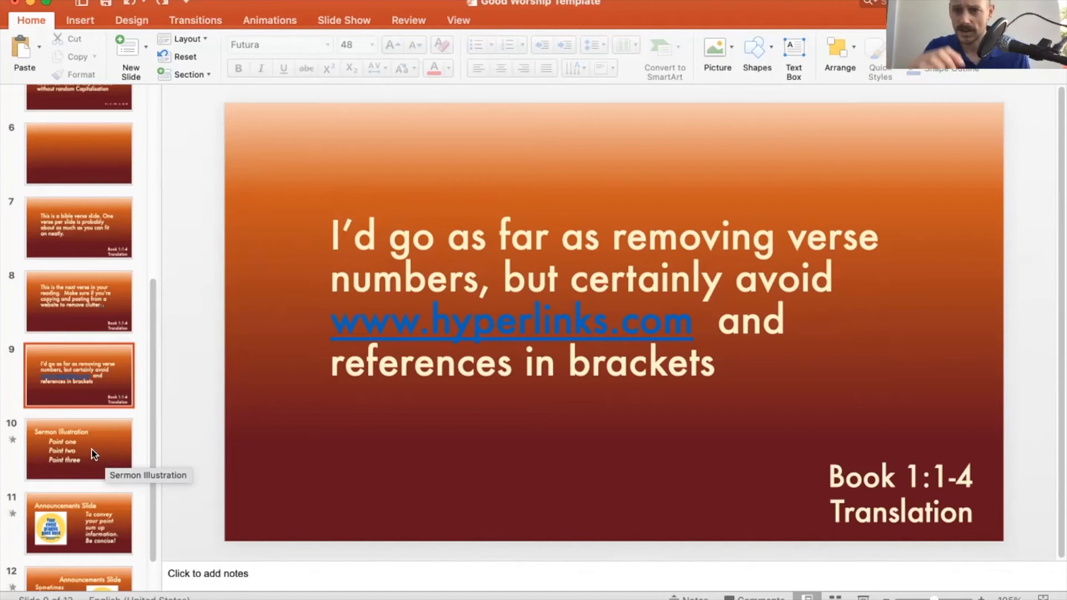
Step: Preview the Sermon Illustration slide's animated Point one, two and three, then exit
left_click(79, 448)
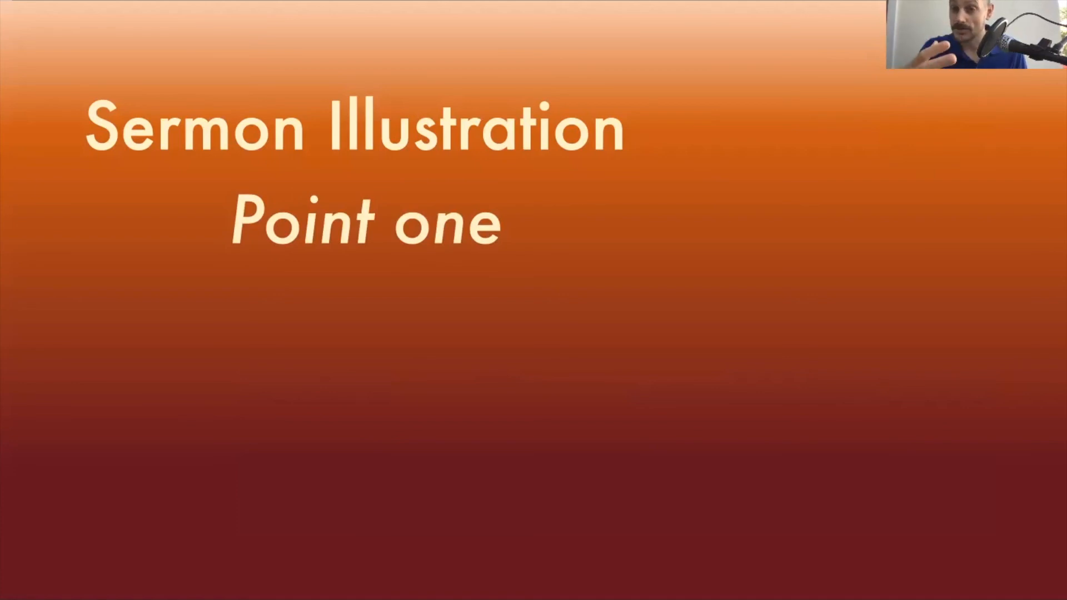
key("right")
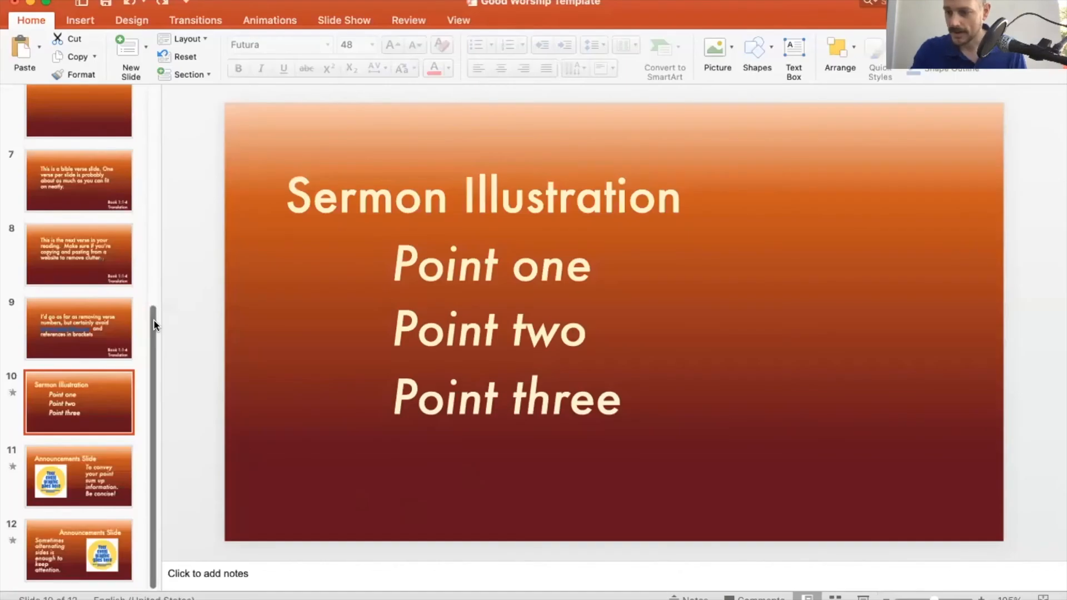
Step: Check the announcement text on slide 11, then view the second announcements slide with event graphic
left_click(79, 476)
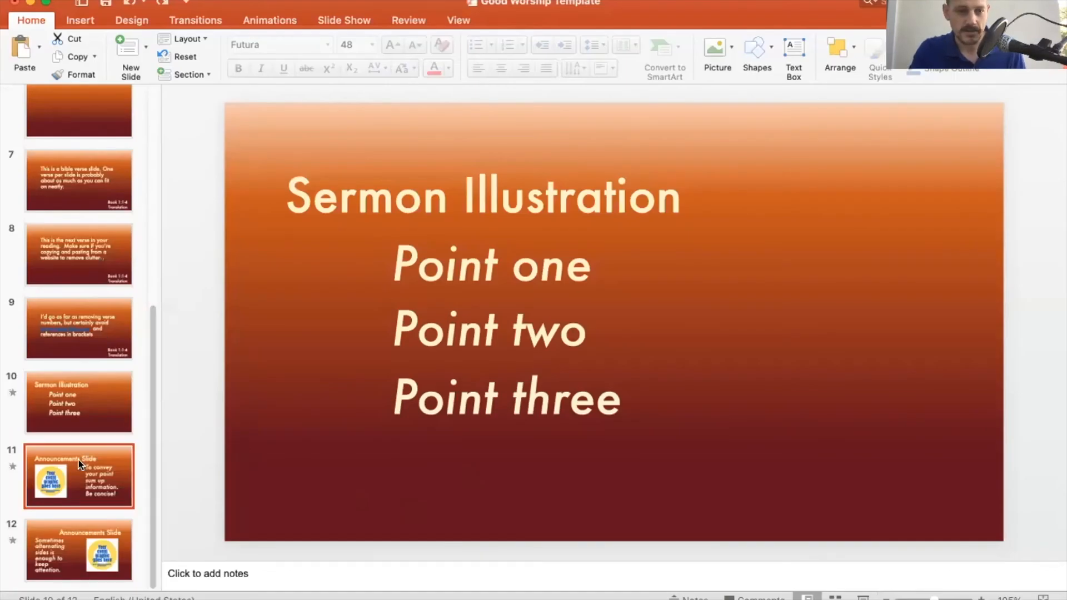
left_click(78, 475)
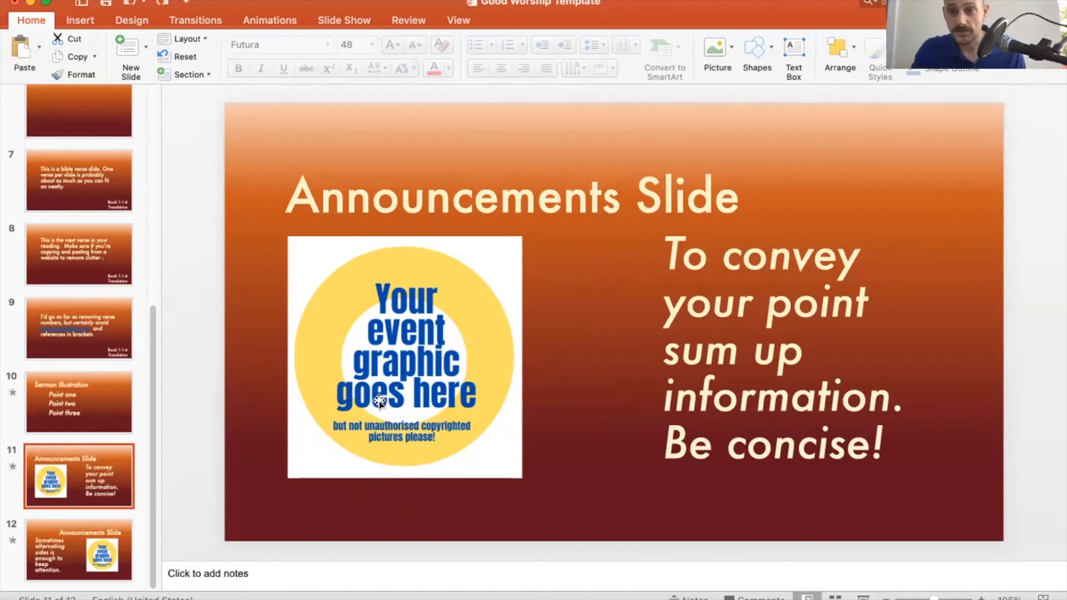
mouse_move(428, 392)
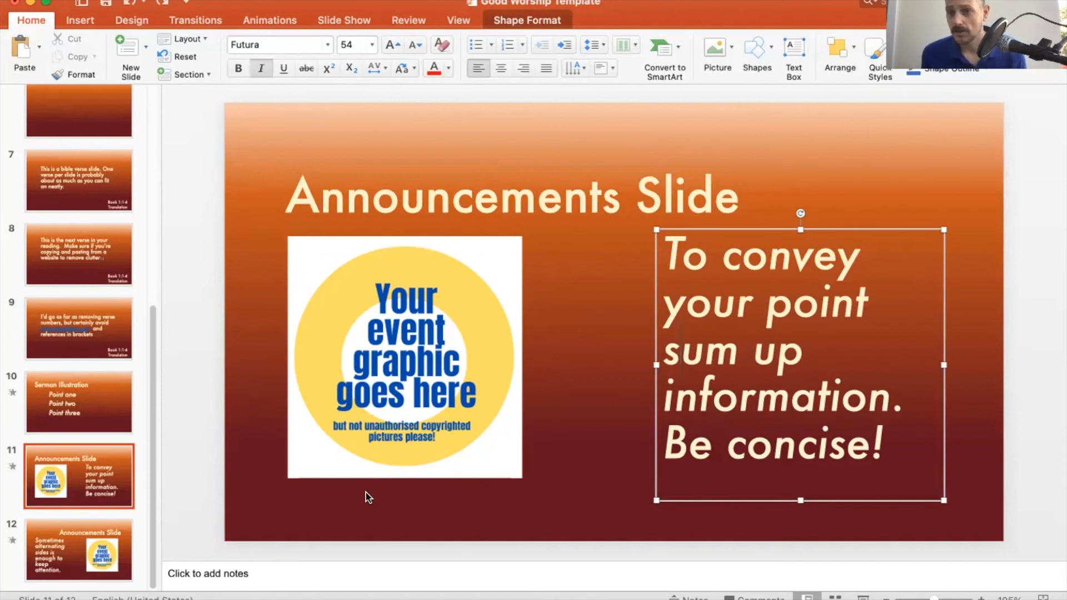
left_click(661, 351)
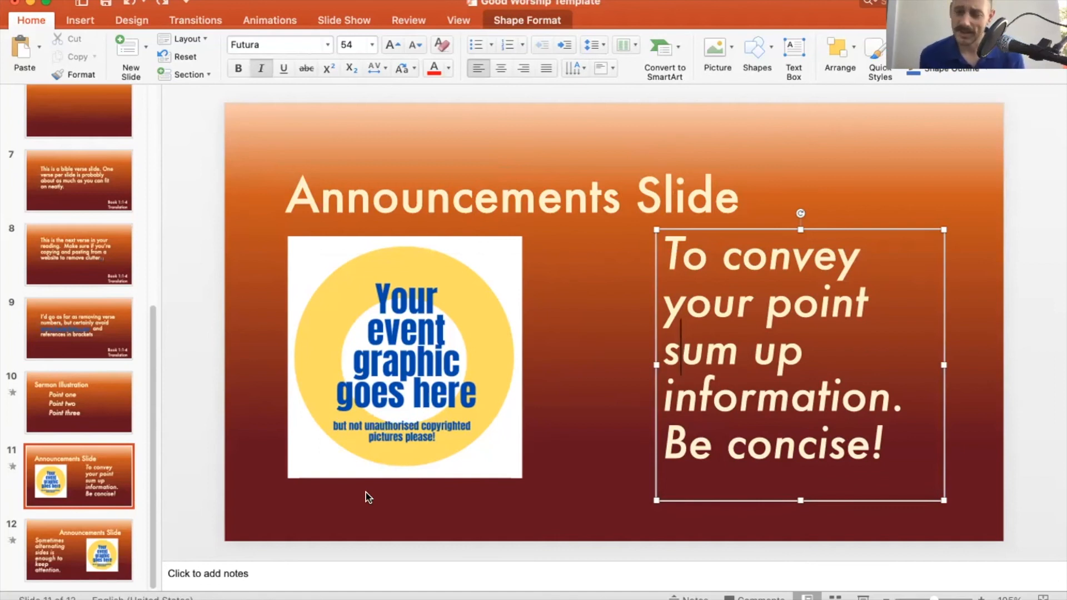
left_click(368, 497)
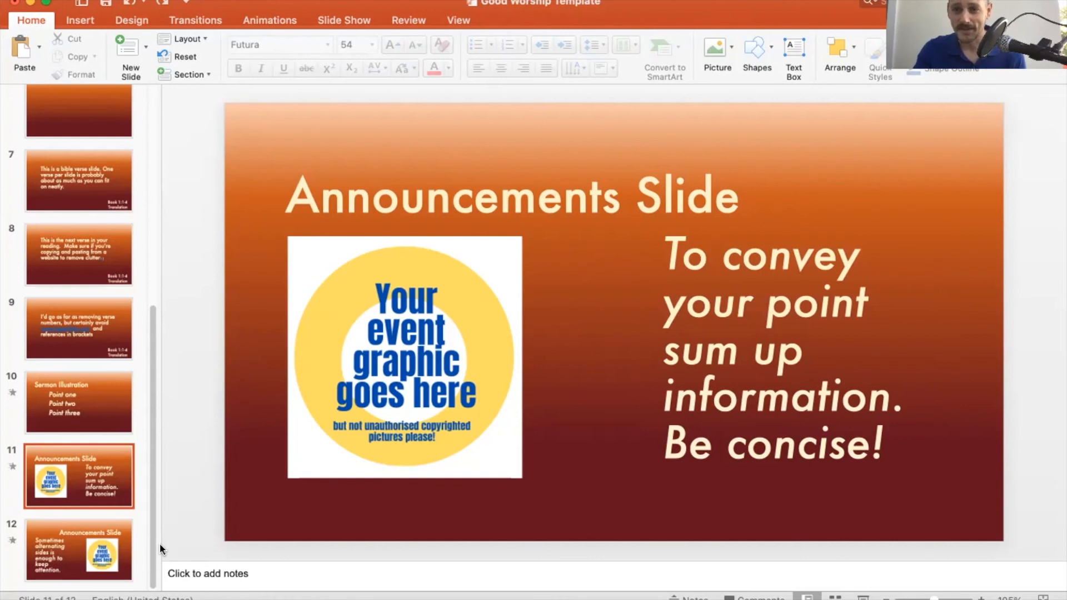
left_click(79, 549)
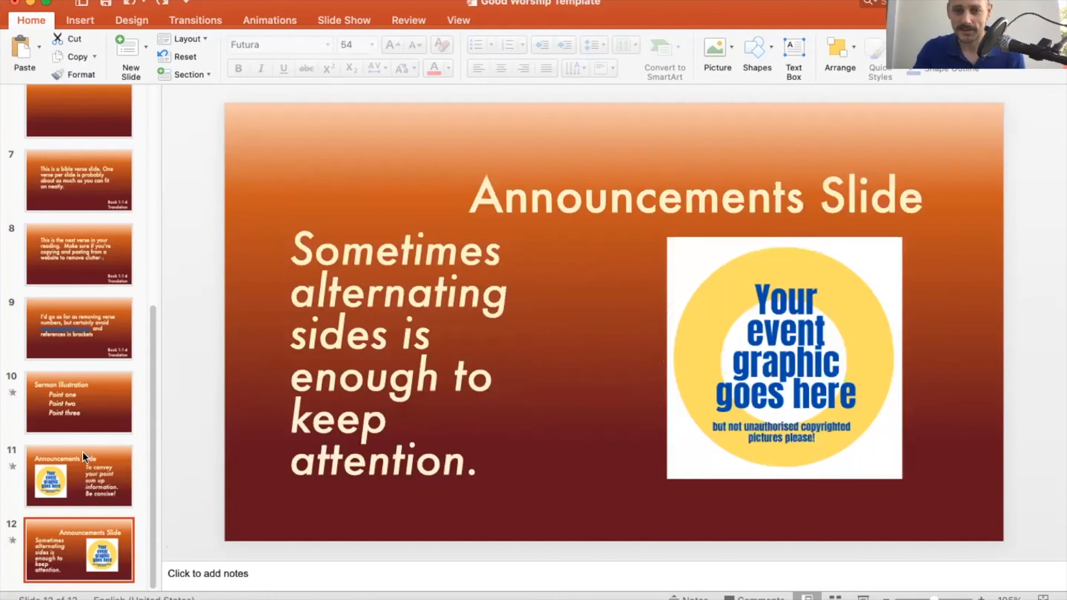